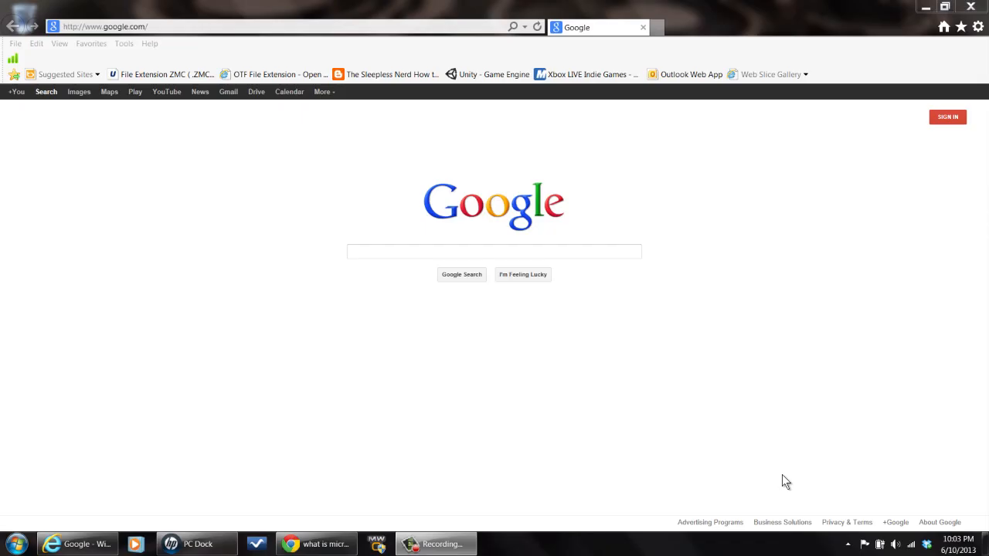
pyautogui.moveTo(782, 476)
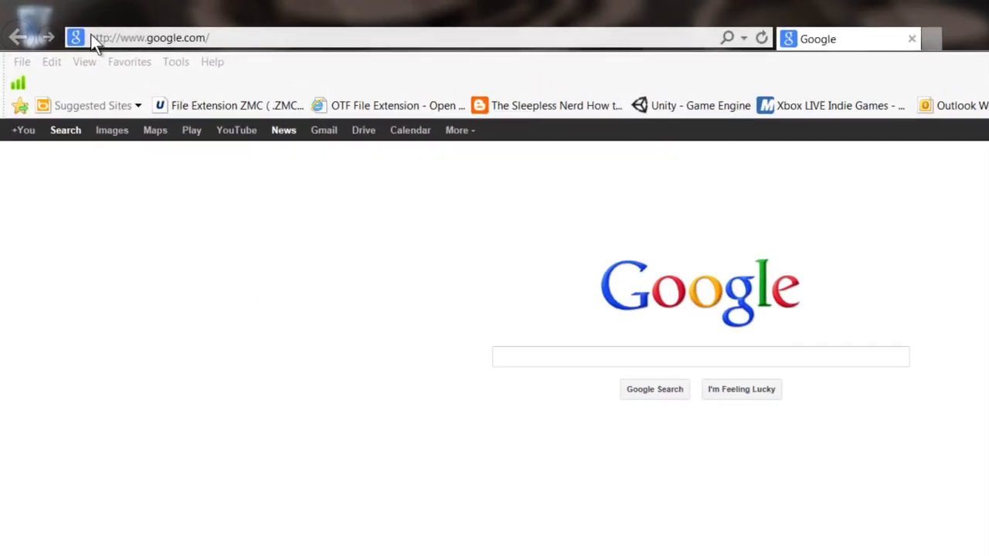
# Step: Open the Tools menu from the Internet Explorer menu bar
pyautogui.click(176, 62)
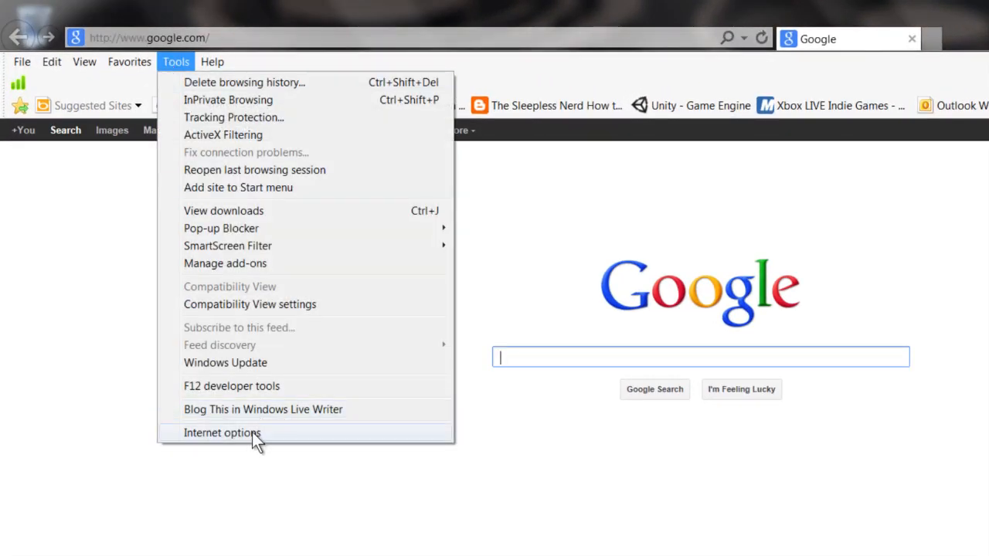
# Step: In Internet Options Advanced settings, keep 'Disable script debugging' checked for IE and other programs
pyautogui.click(223, 432)
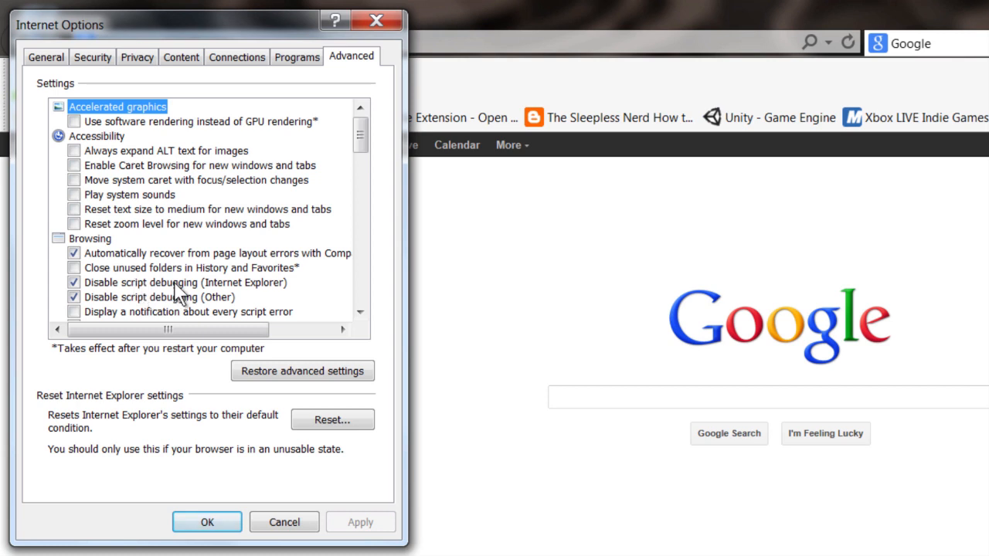
pyautogui.moveTo(101, 318)
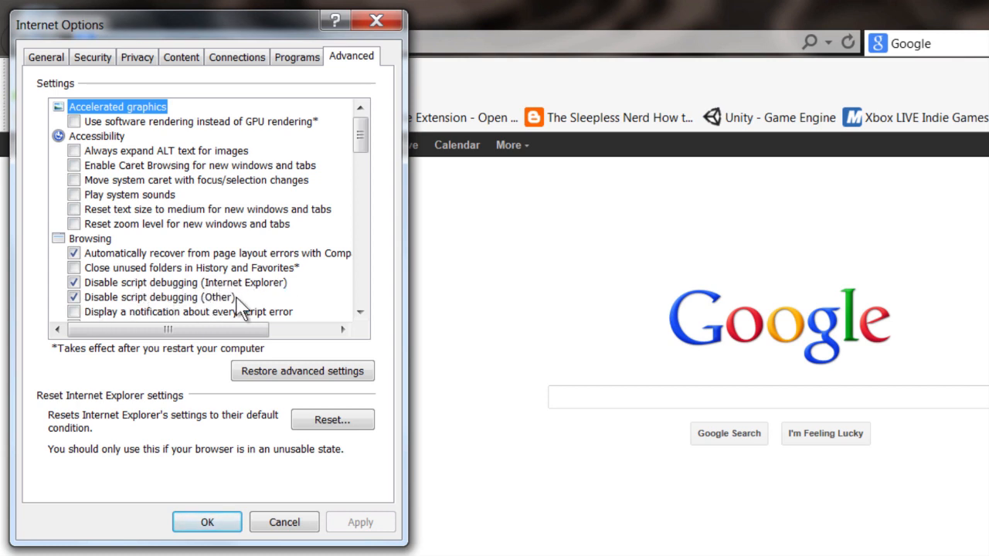
pyautogui.click(74, 281)
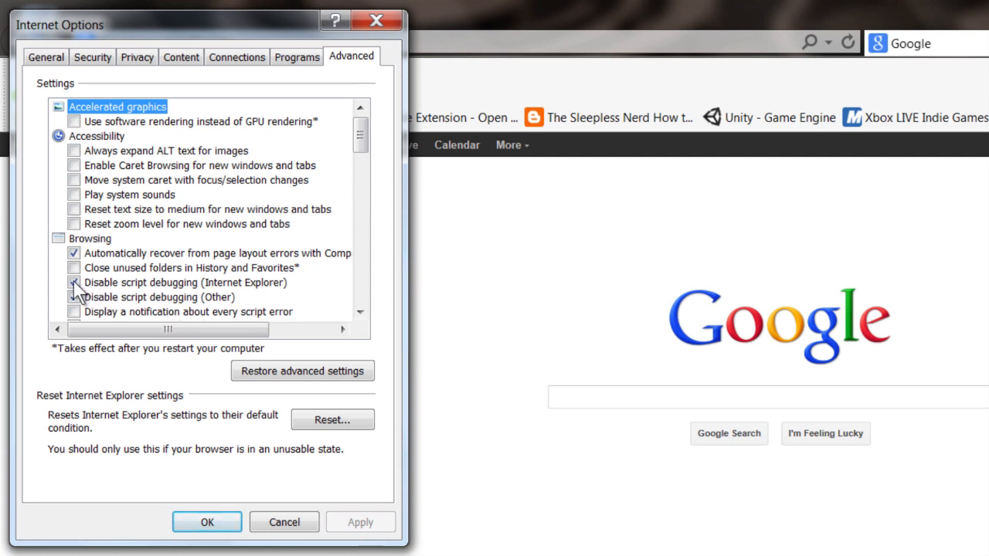
pyautogui.click(74, 282)
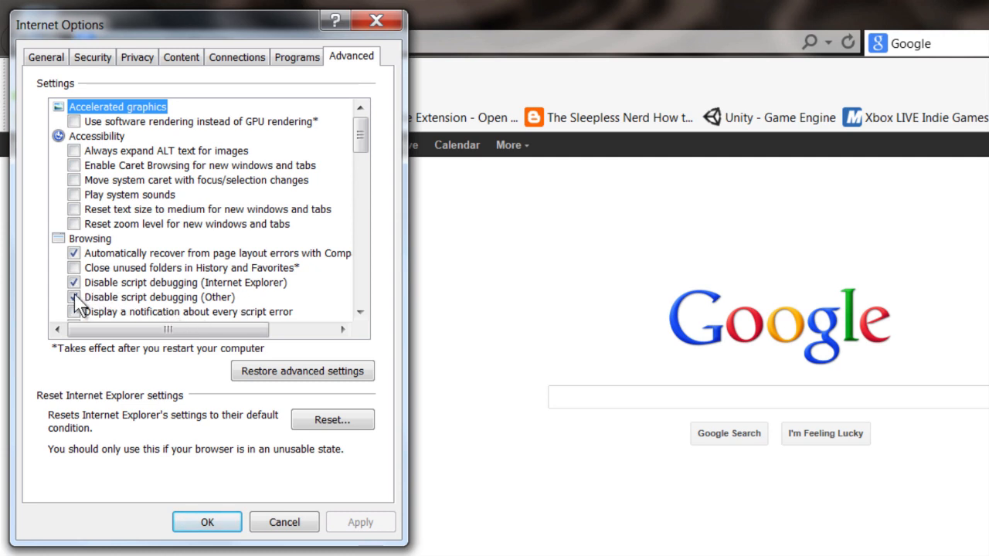
pyautogui.click(207, 523)
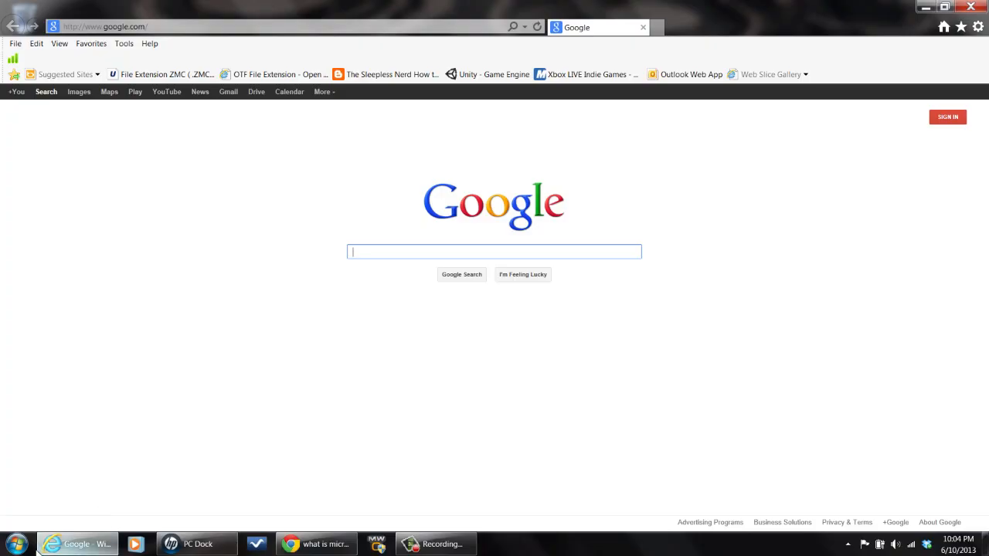
# Step: Open Programs and Features via the Start menu and Control Panel
pyautogui.click(14, 544)
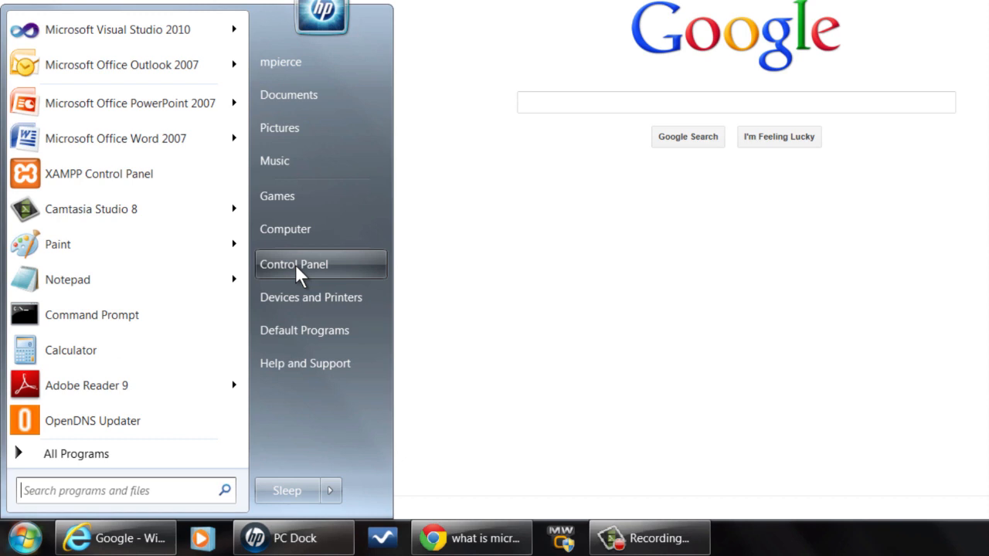
pyautogui.click(294, 264)
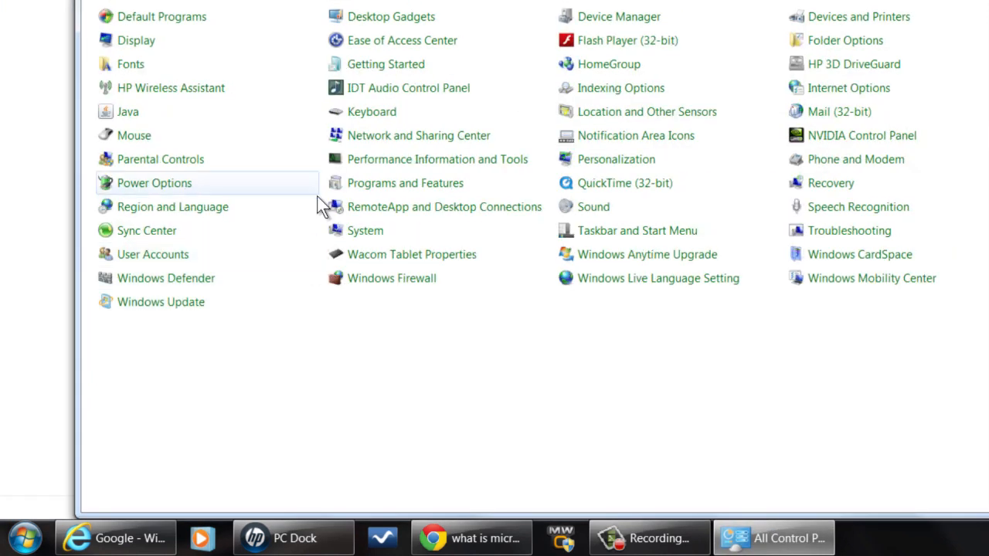
pyautogui.moveTo(416, 186)
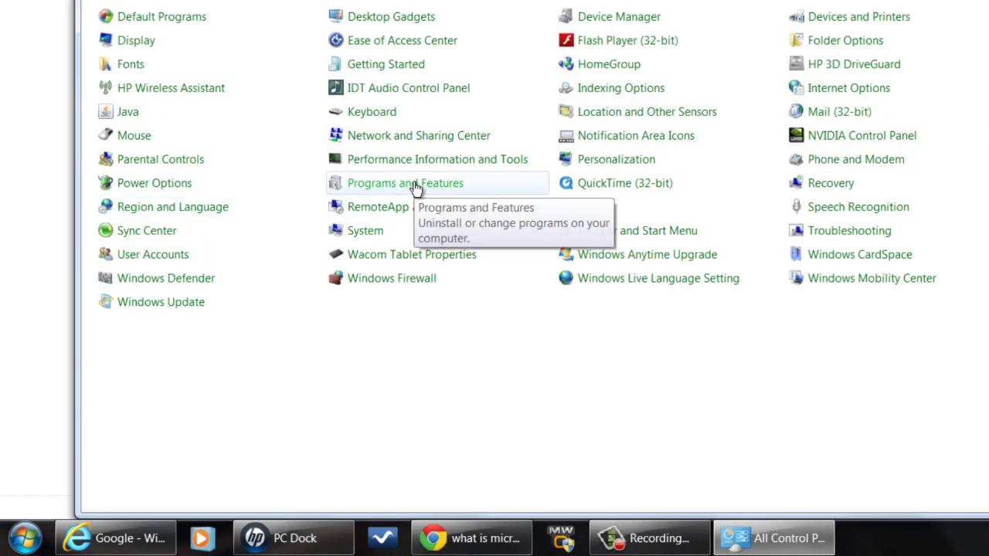
pyautogui.click(405, 182)
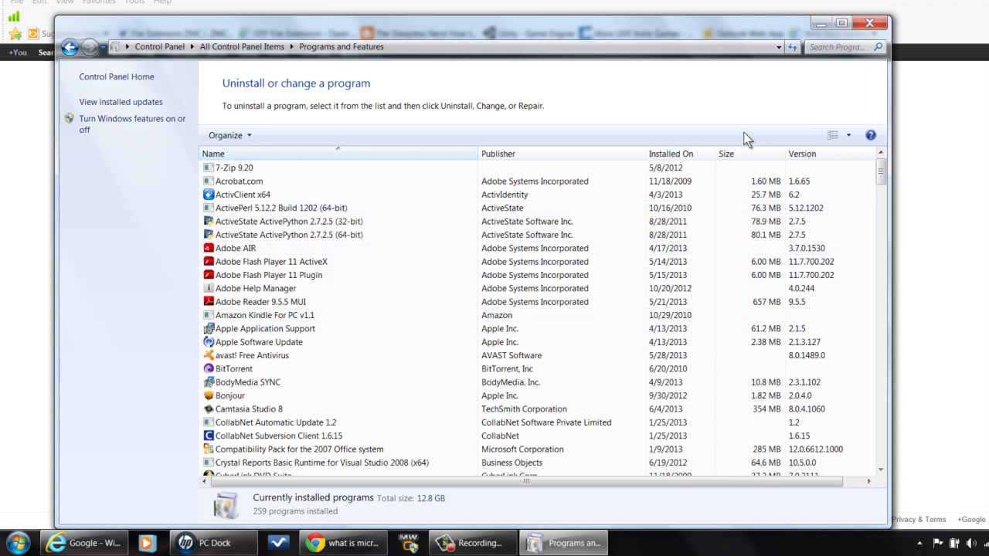
# Step: Select Microsoft Script Debugger in the program list and start Uninstall/Change
pyautogui.scroll(-3)
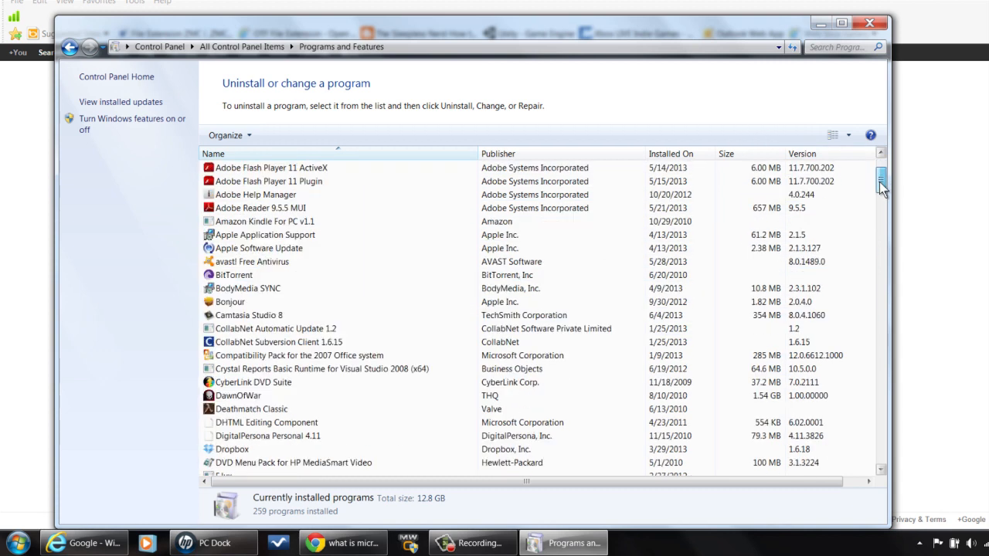
pyautogui.scroll(-3)
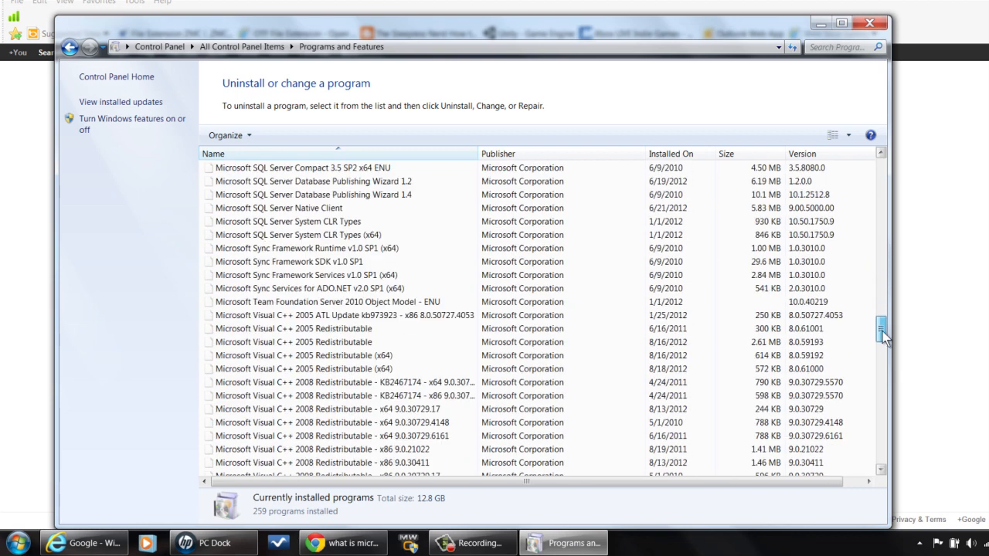
pyautogui.scroll(3)
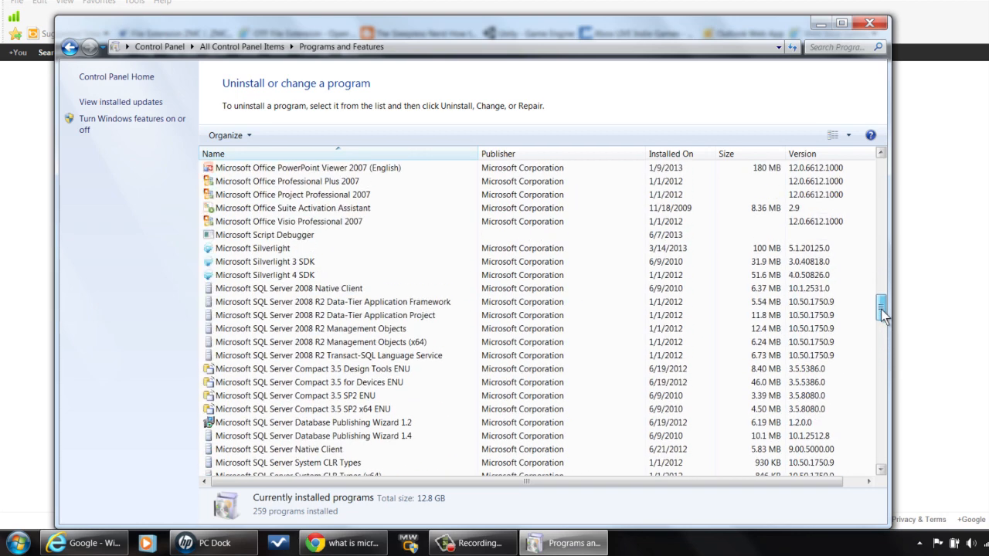
pyautogui.click(264, 235)
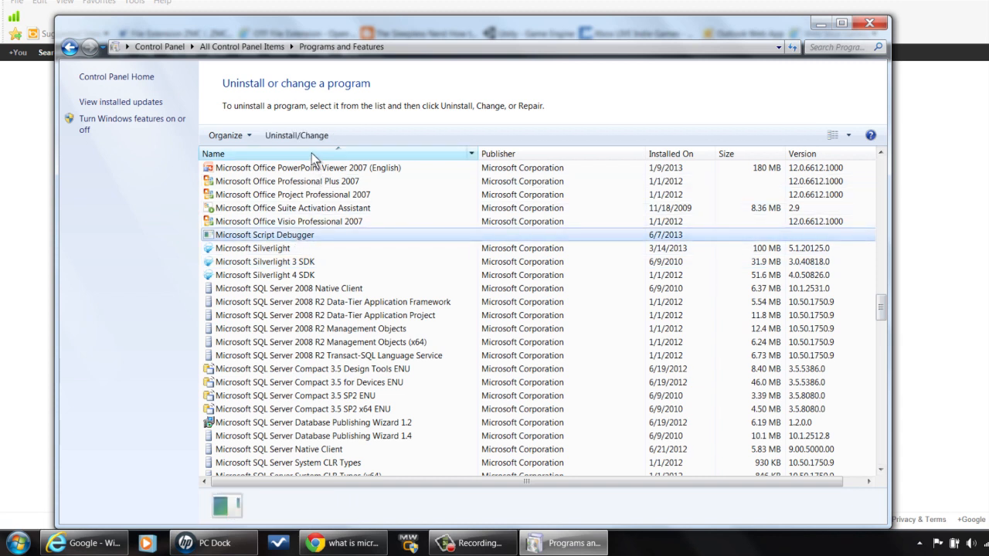
pyautogui.click(297, 136)
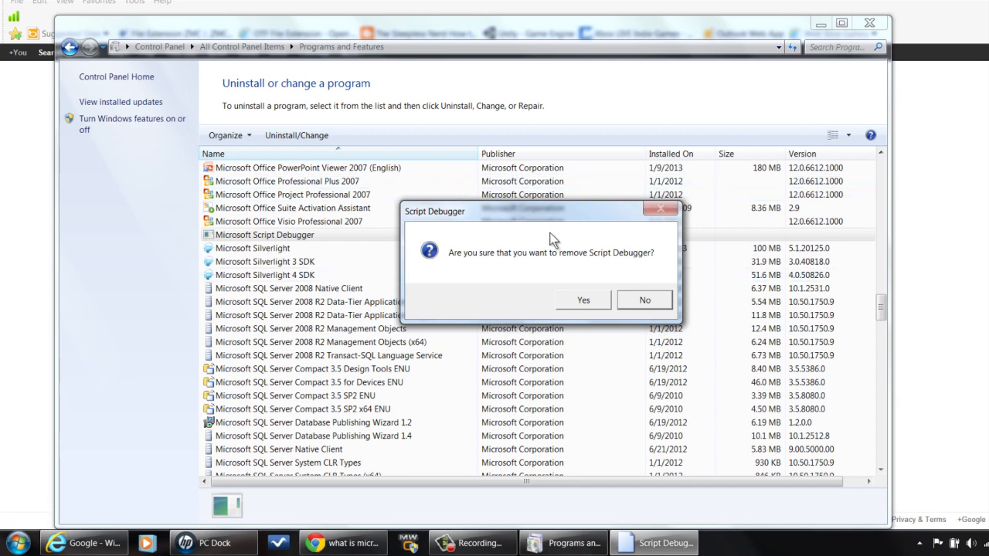
pyautogui.moveTo(541, 301)
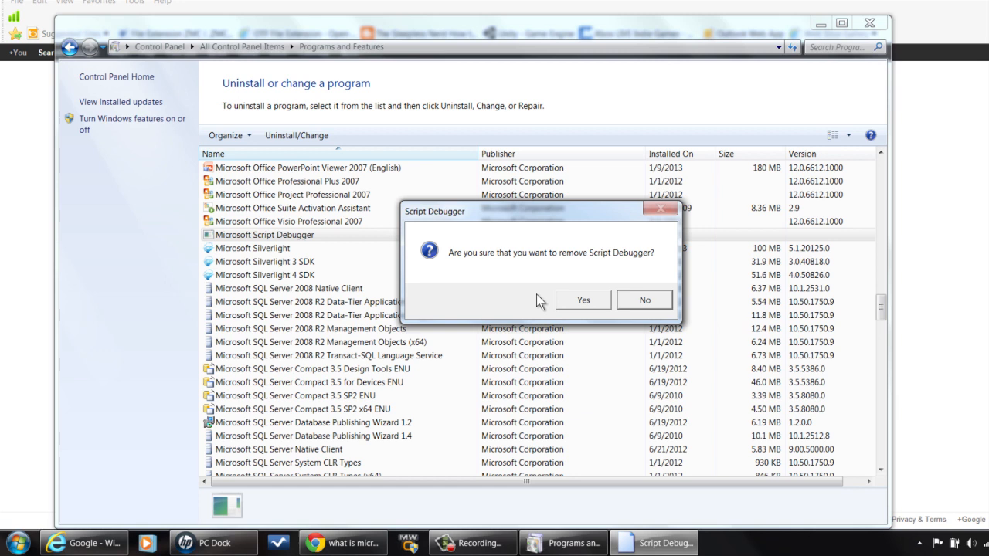
pyautogui.moveTo(581, 300)
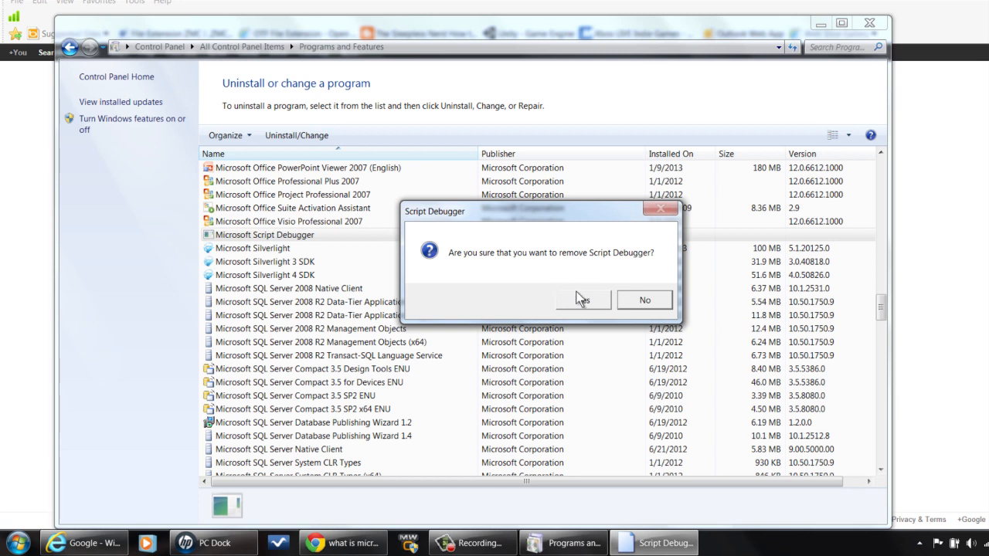
pyautogui.moveTo(594, 309)
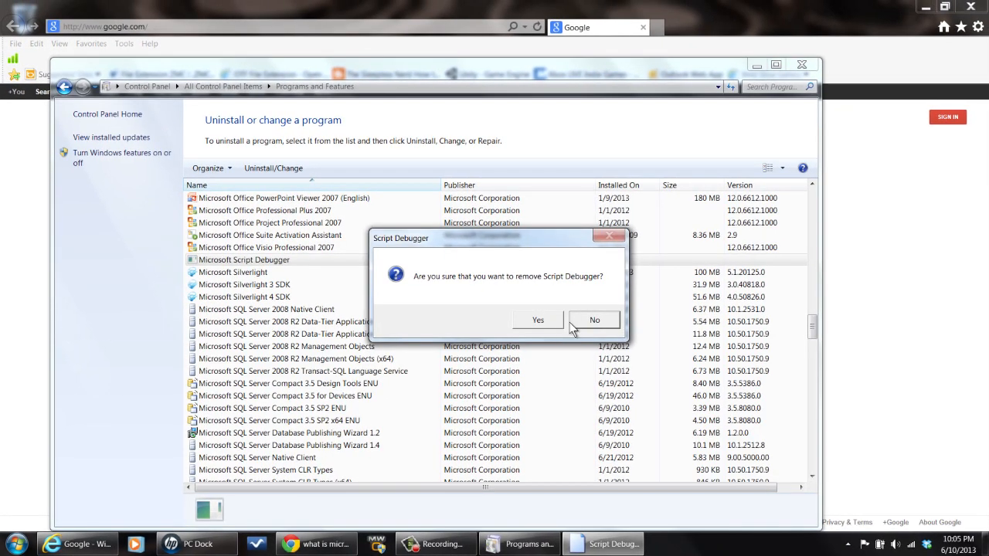
pyautogui.moveTo(525, 327)
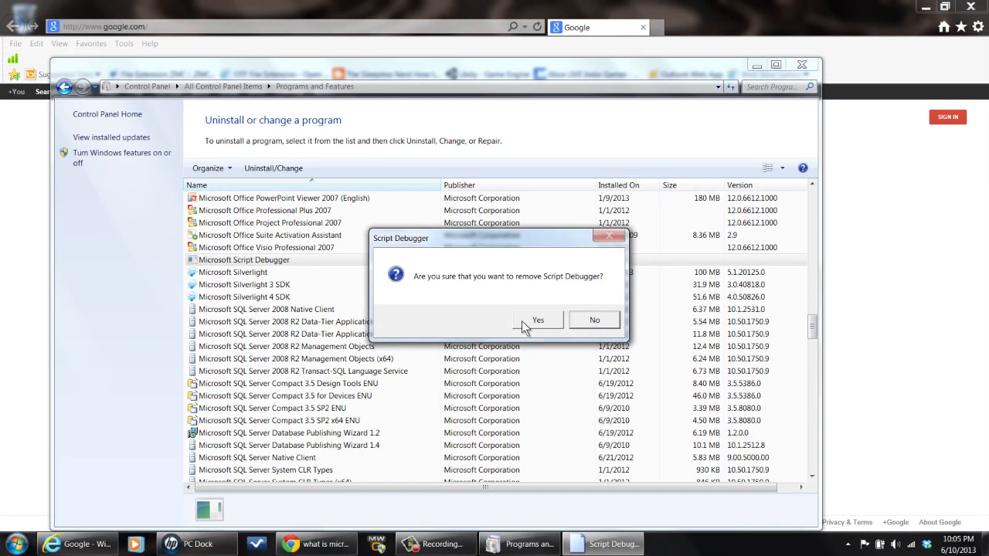